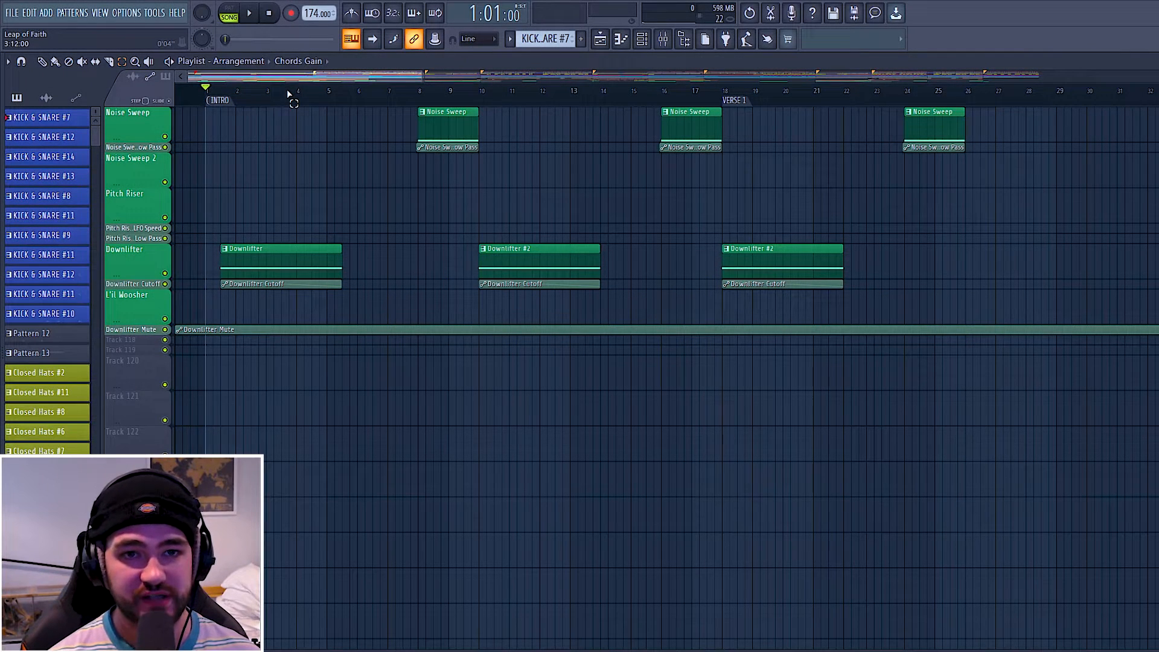
Step: Test playback with no sound, then bring up the Audio settings showing no output device
key("space")
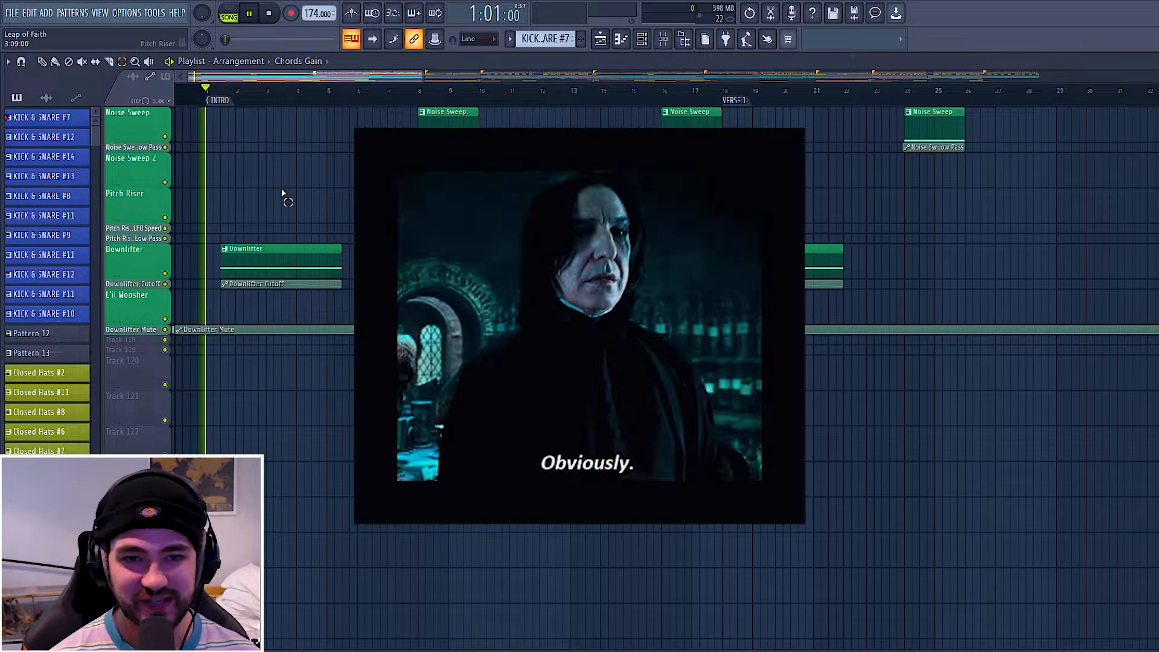
key("space")
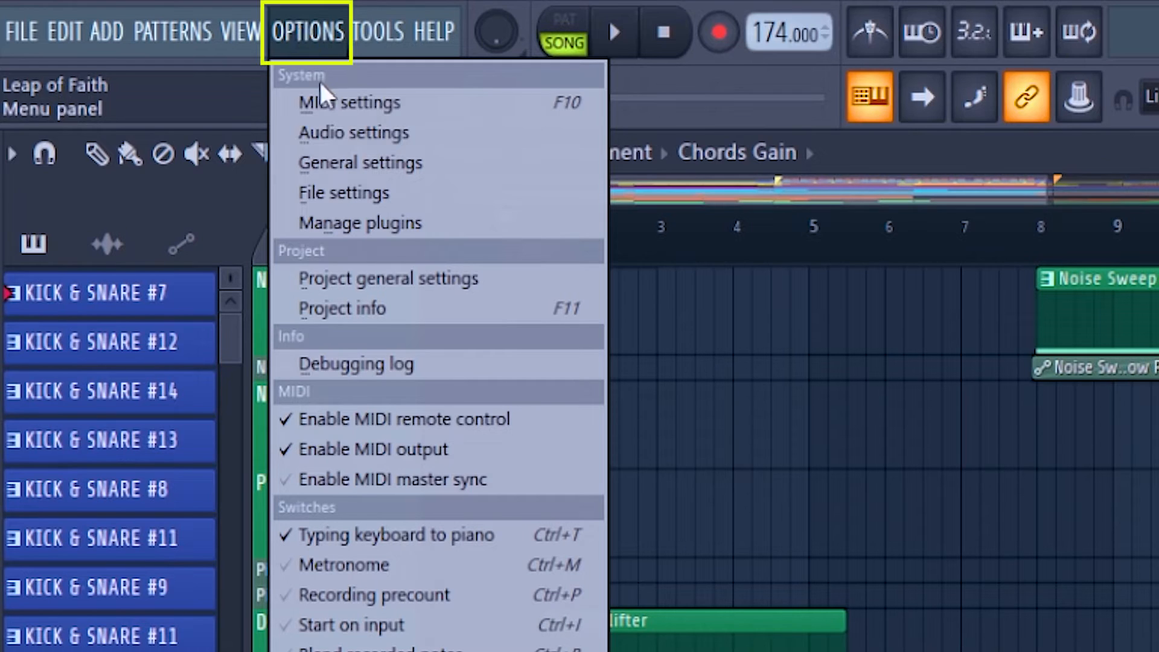
left_click(353, 133)
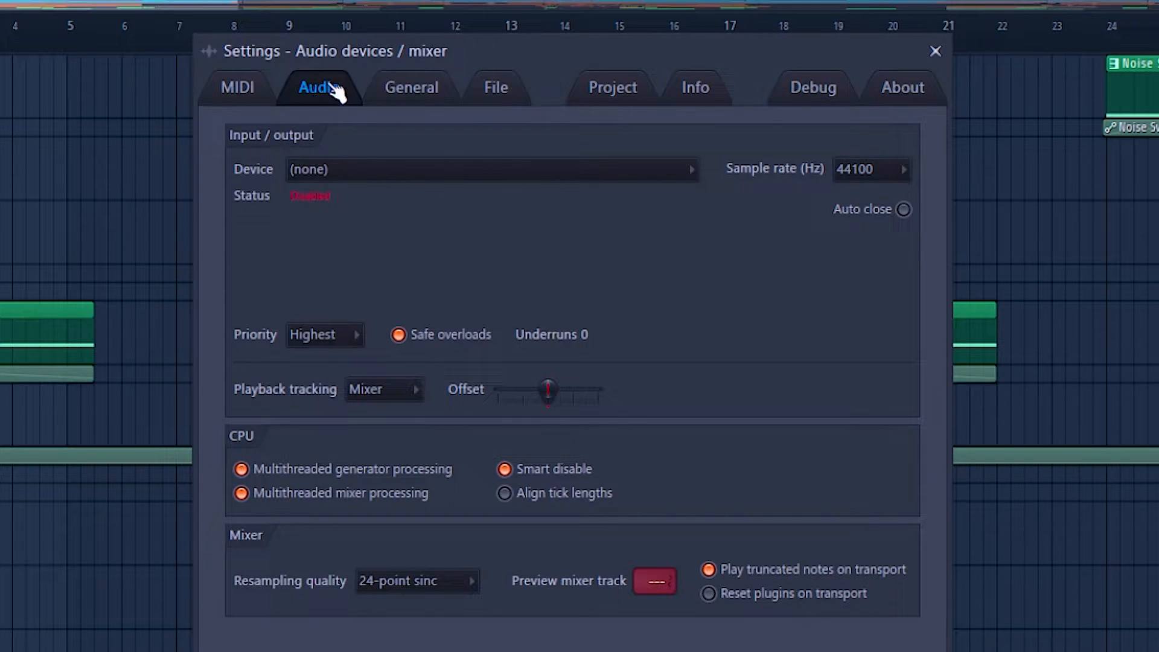
mouse_move(268, 156)
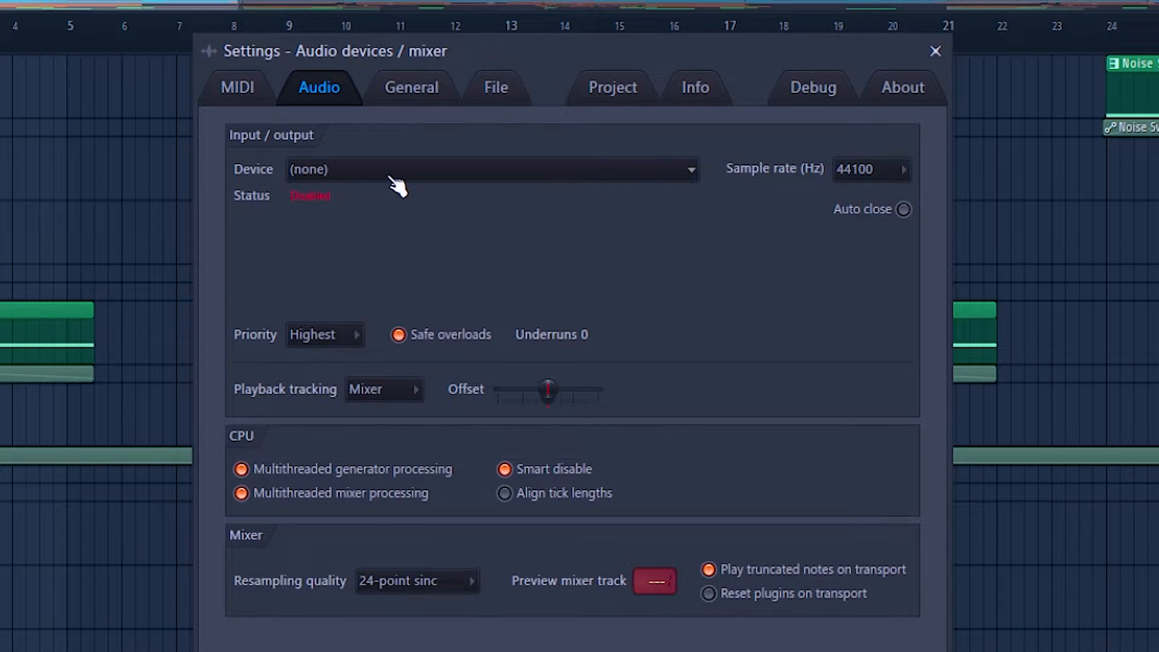
Step: Choose Focusrite USB ASIO as the output device and close the Settings window
left_click(491, 170)
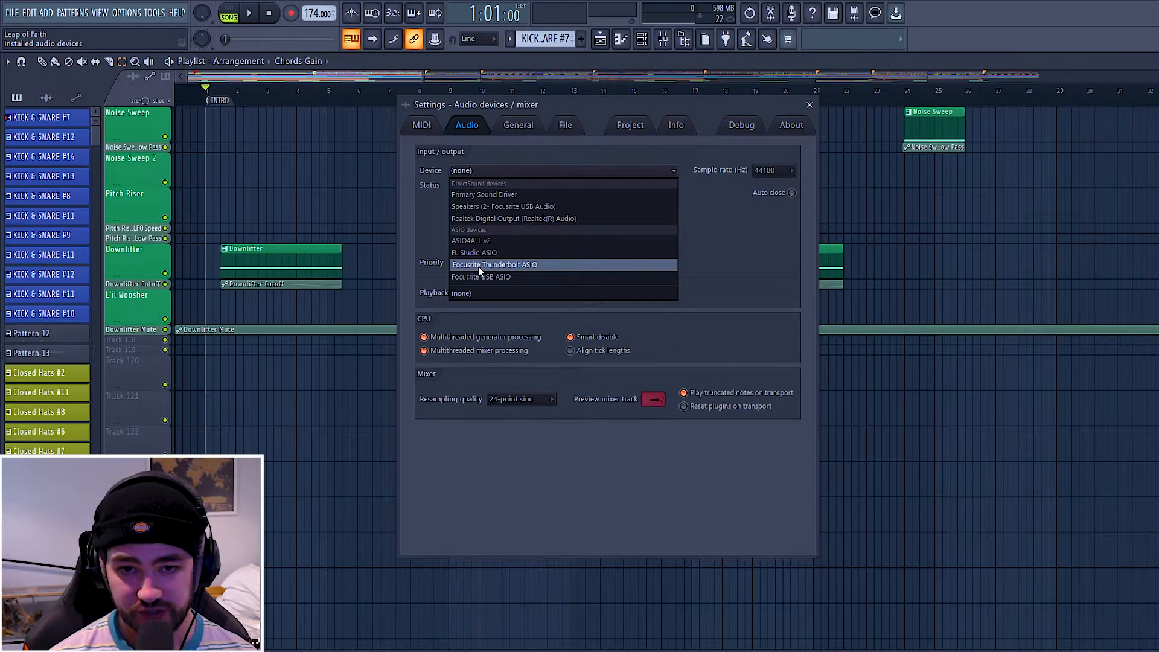
mouse_move(481, 276)
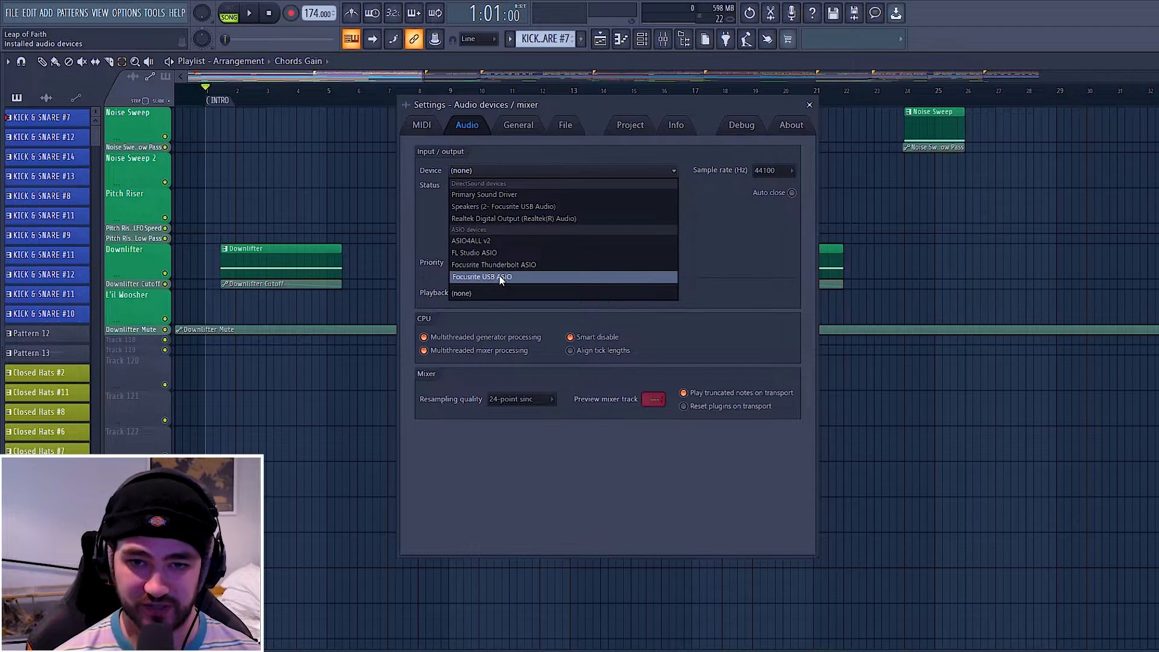
left_click(482, 277)
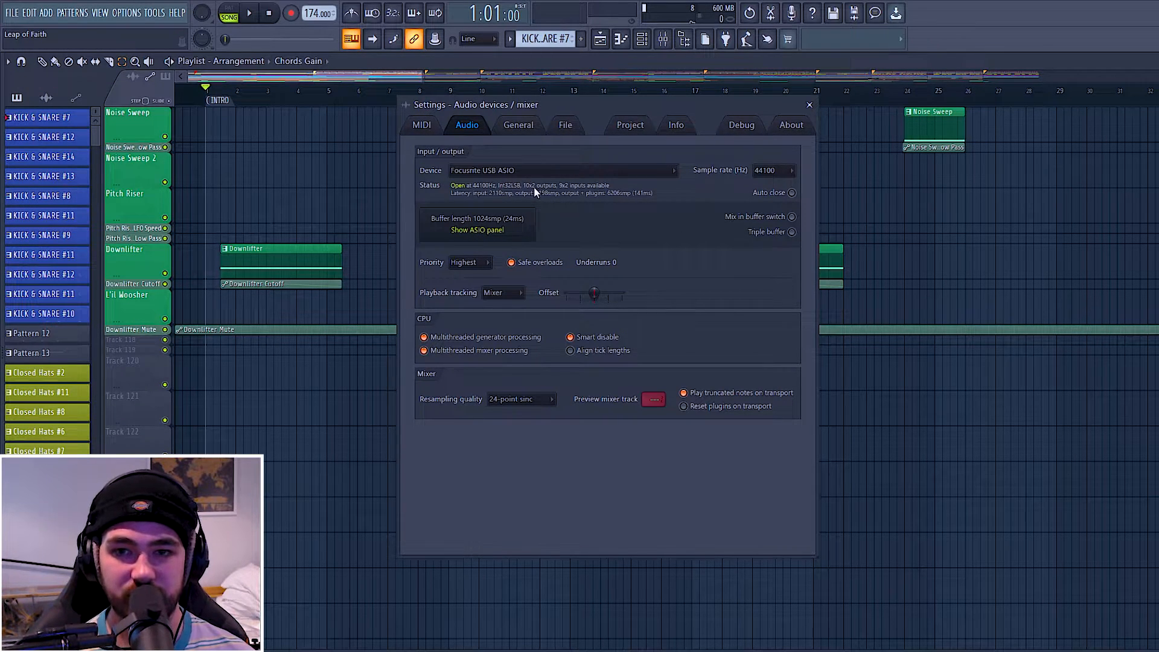
left_click(810, 104)
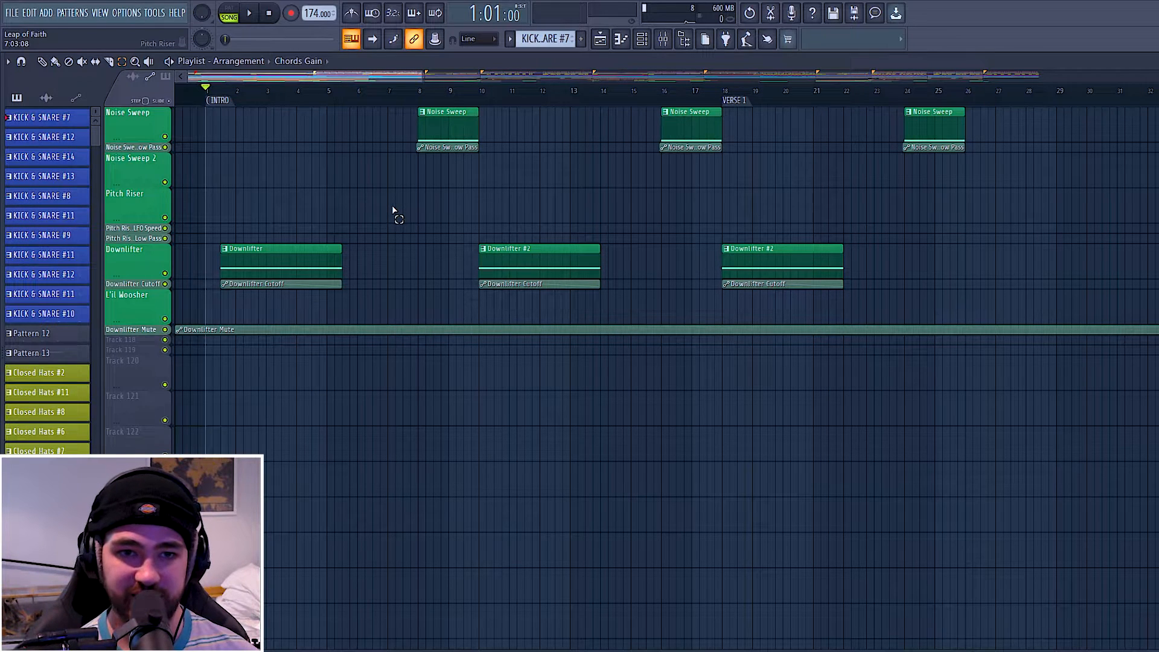
left_click(249, 12)
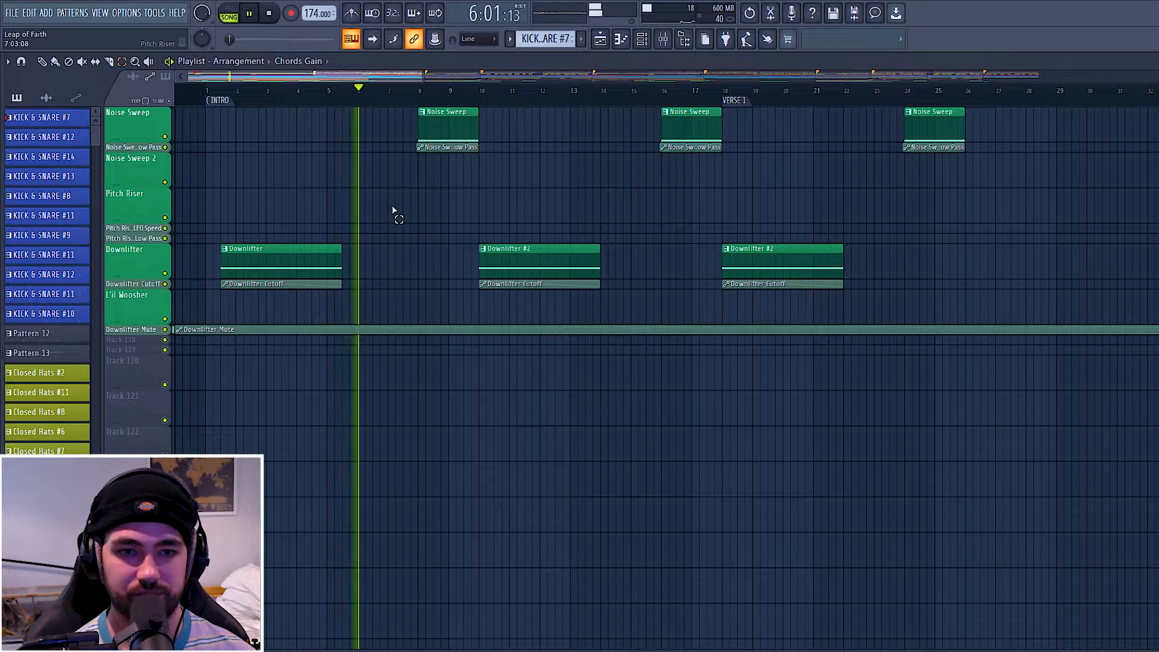
left_click(268, 14)
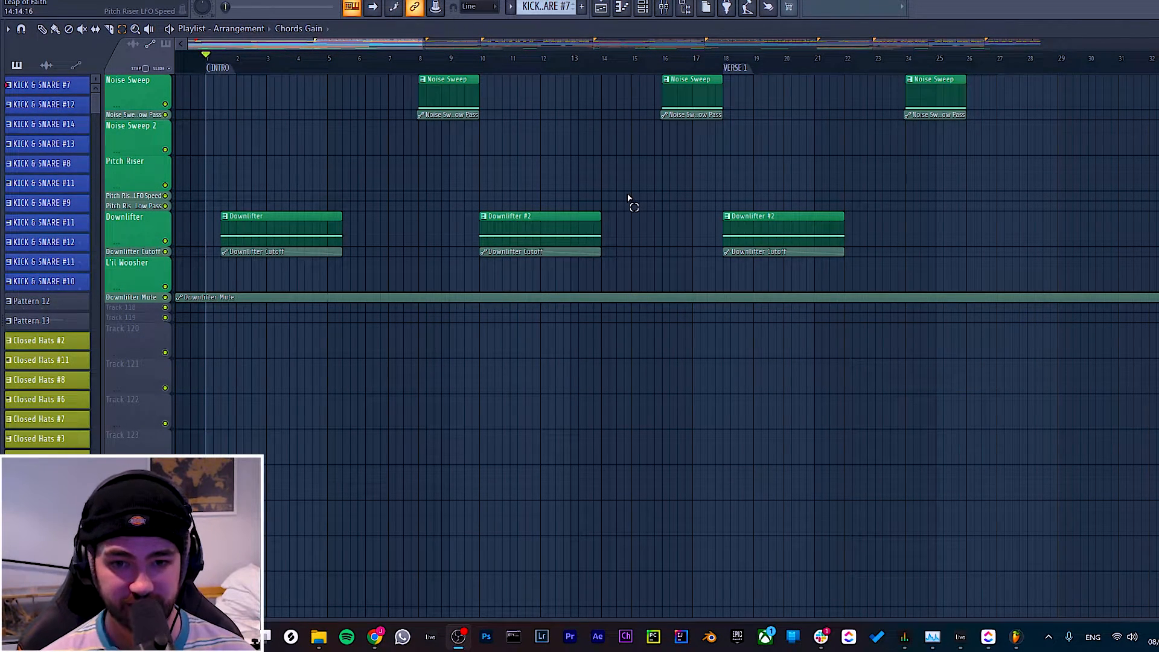
mouse_move(1038, 414)
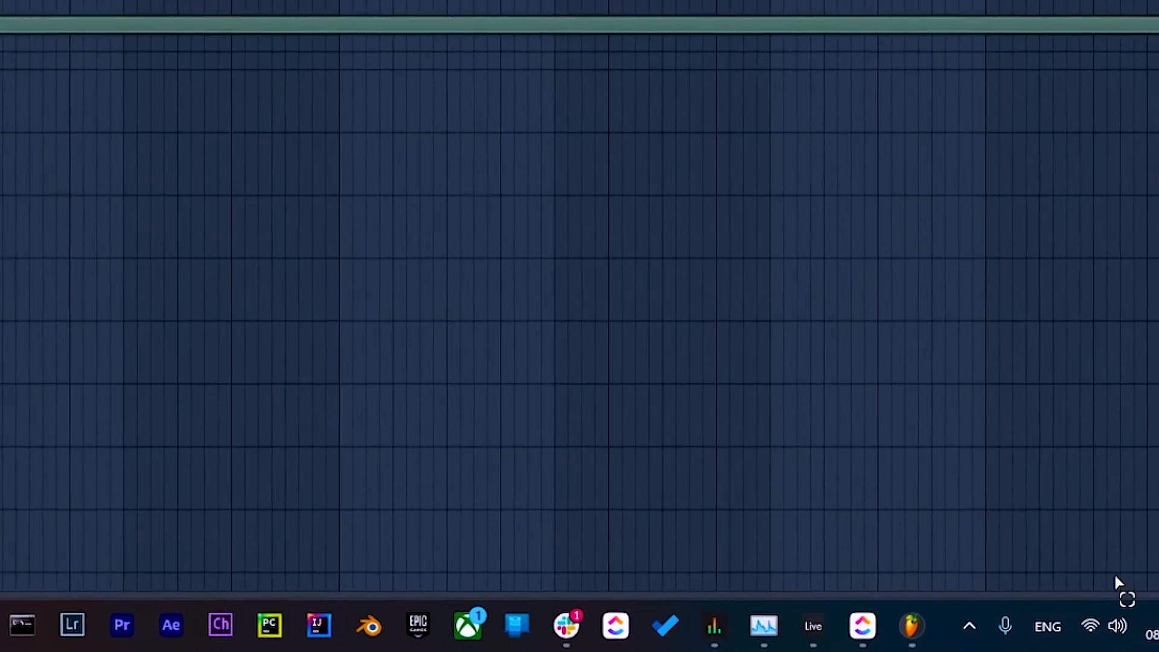
Step: Show the Windows Sound output list with Speakers (2- Focusrite USB Audio) current
left_click(1090, 625)
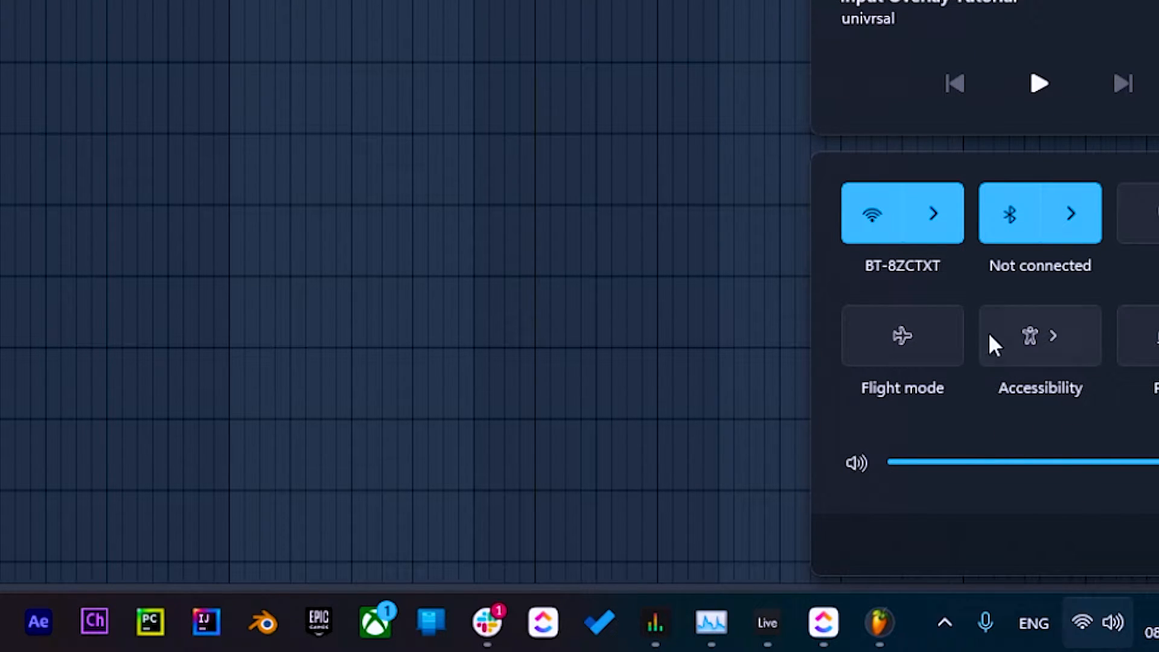
left_click(856, 462)
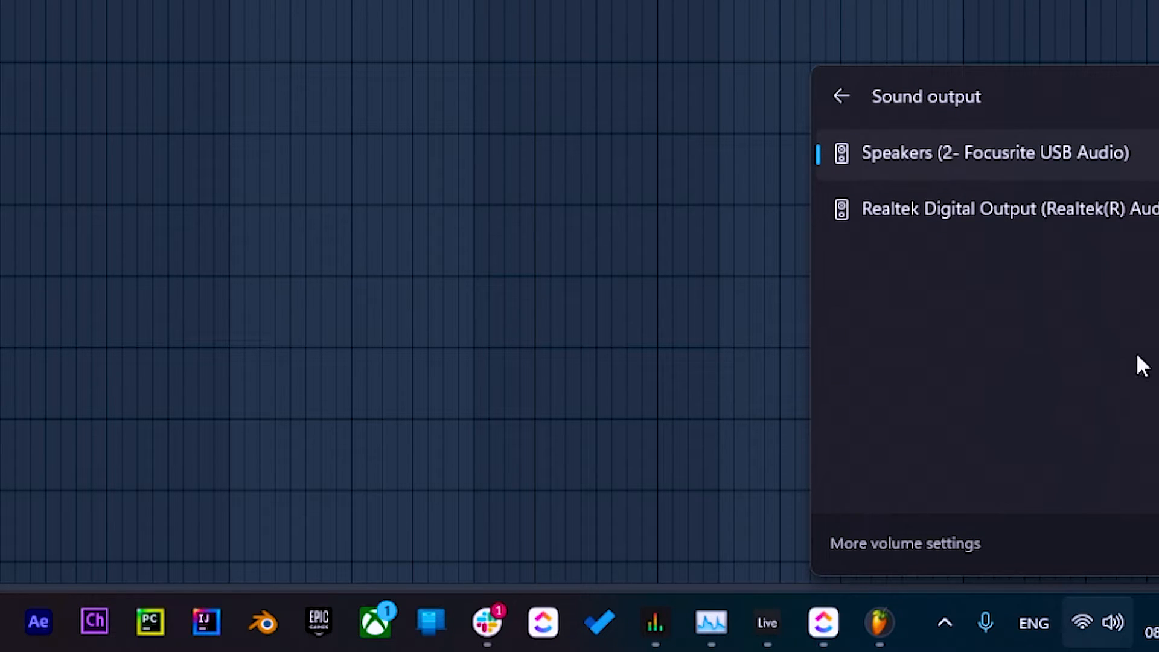
mouse_move(1099, 344)
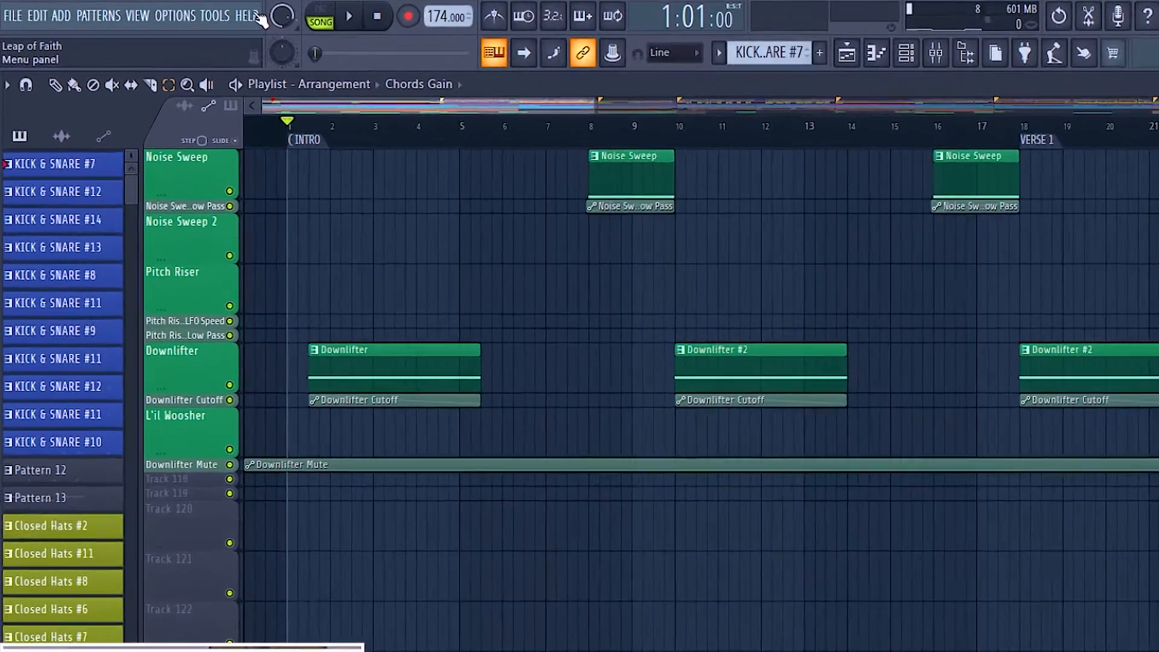
Step: Bring up the HELP menu where Diagnostics is listed
left_click(255, 16)
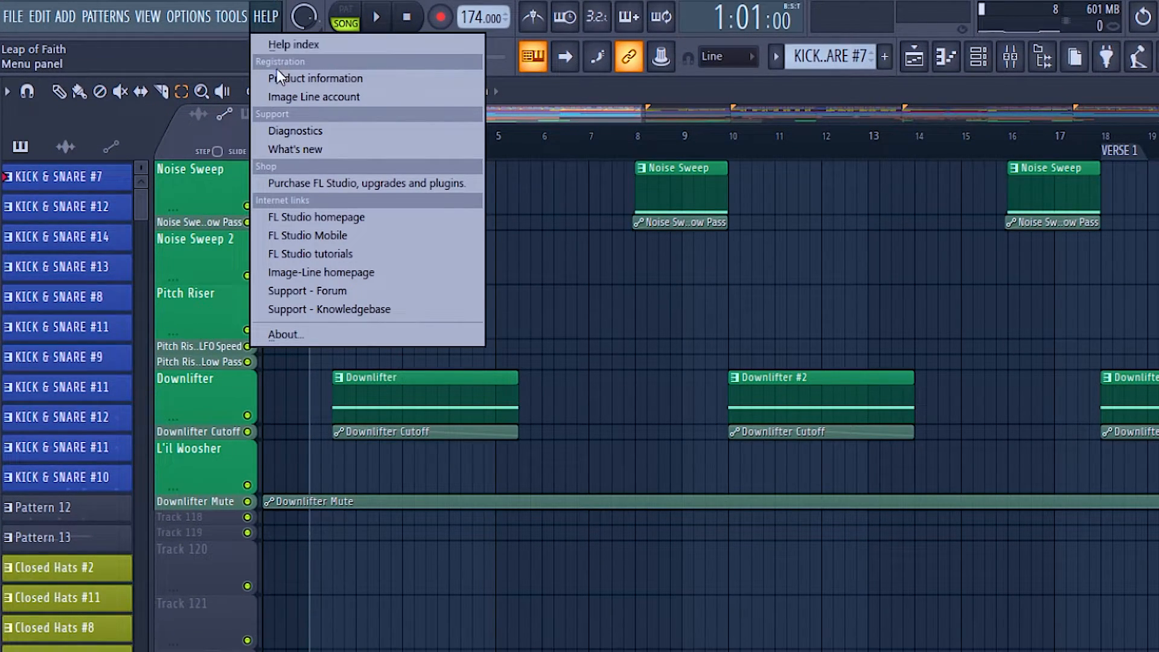
mouse_move(304, 130)
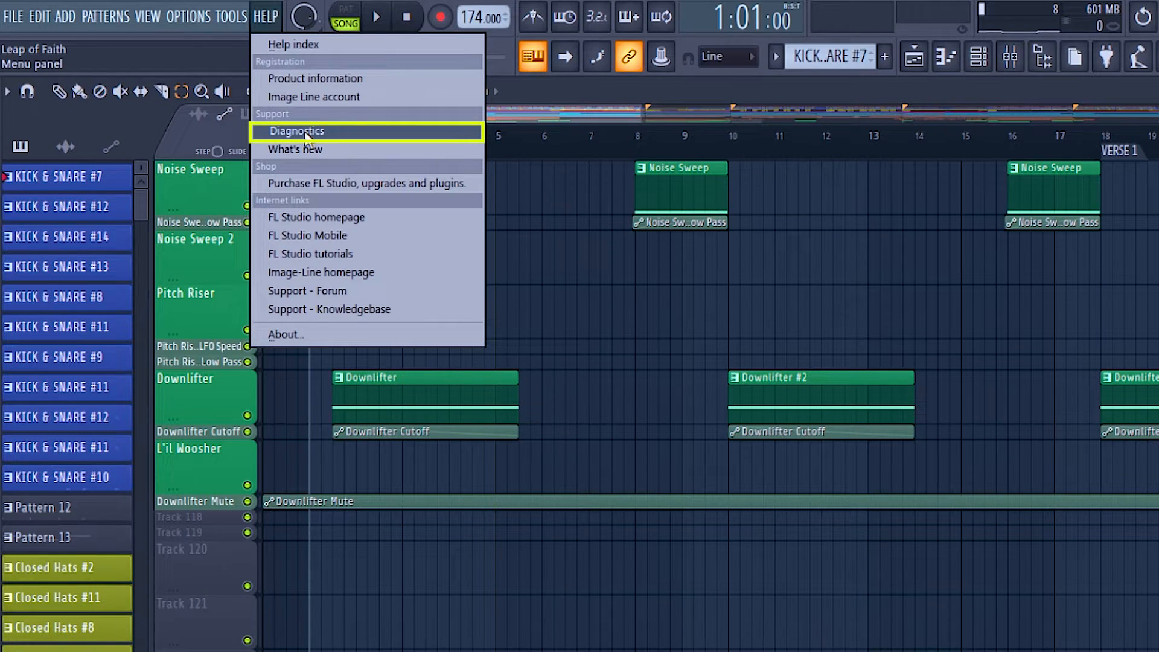